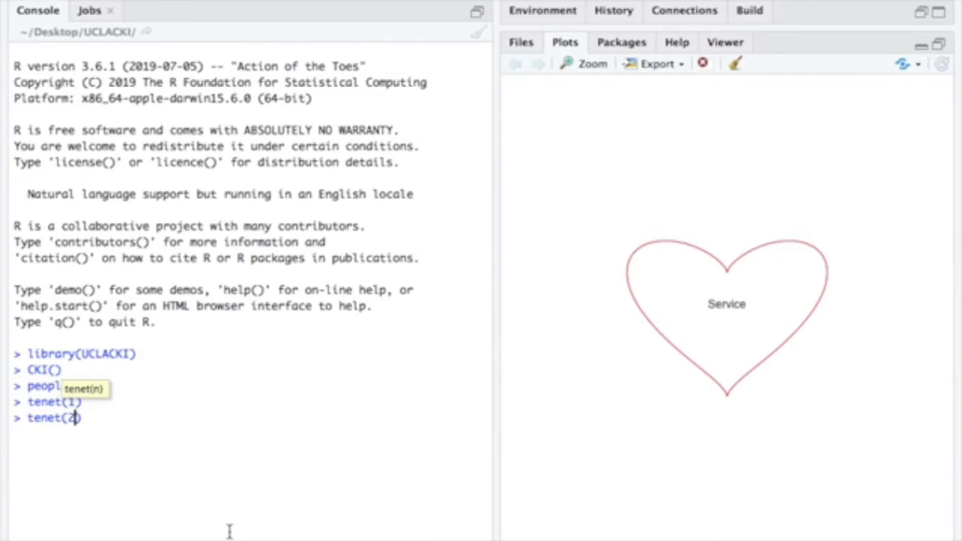
# - Run tenet(3) to plot the Fellowship heart, then enter events() in the console
pyautogui.press('Return')
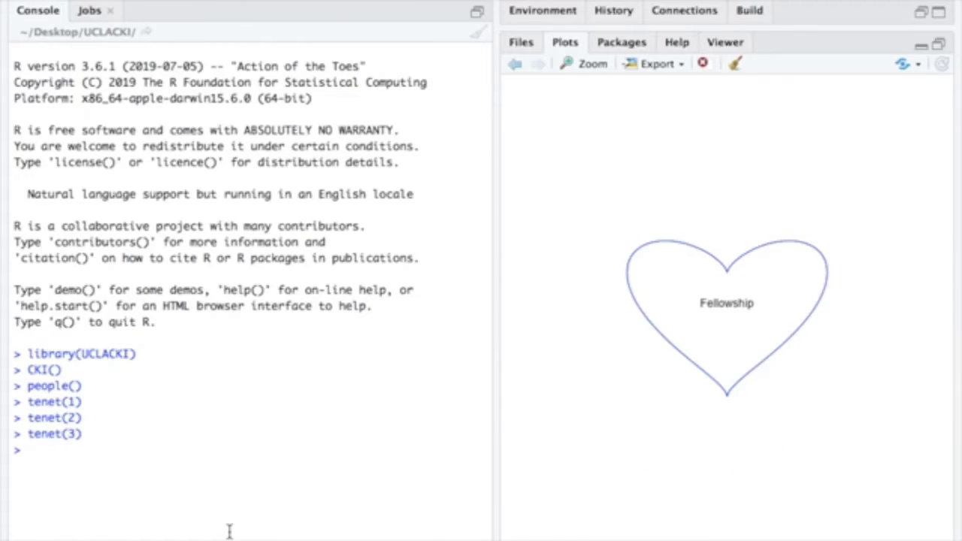
pyautogui.write('events()')
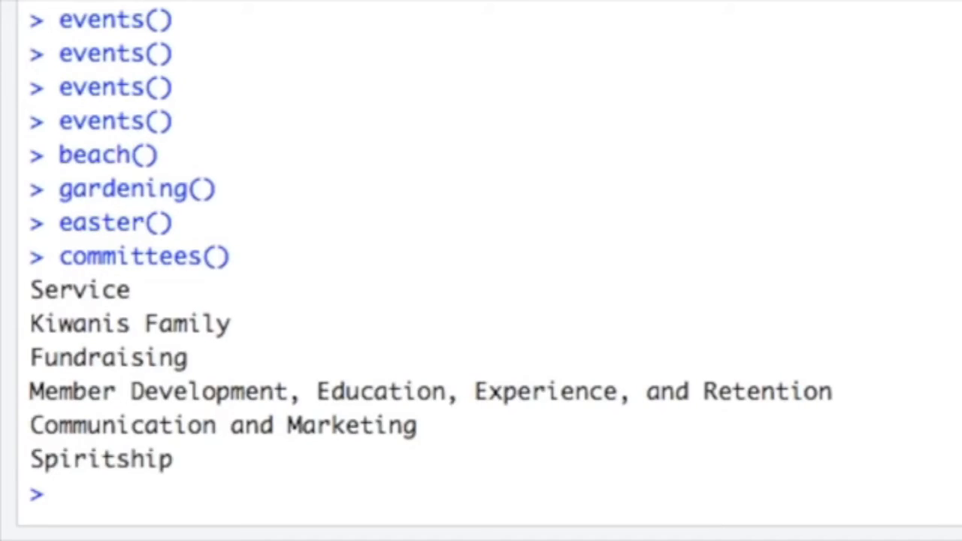
# - Run show_committees() to list the six committee names in the console
pyautogui.write('show_committees()')
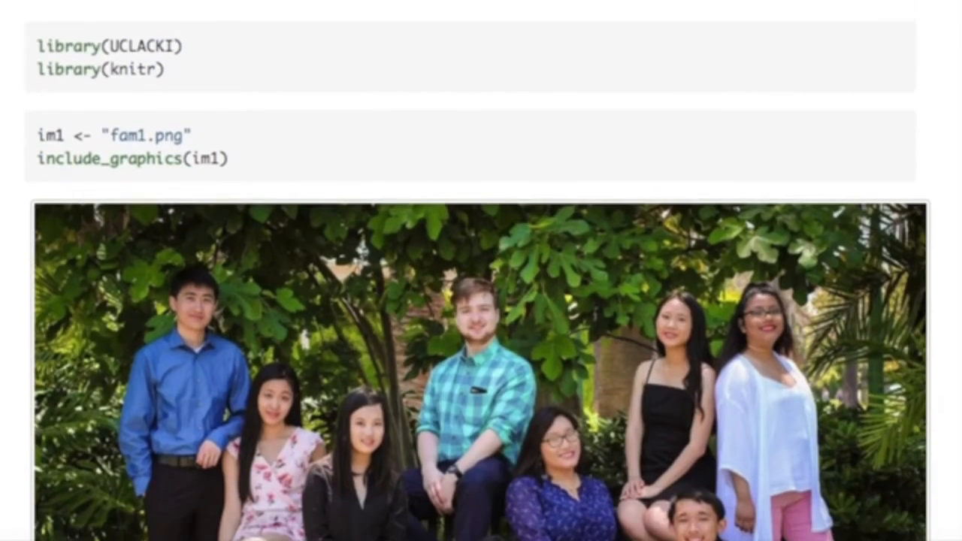
# - Scroll the knitted family-photos document through the fam1–fam4 include_graphics images
pyautogui.scroll(-3)
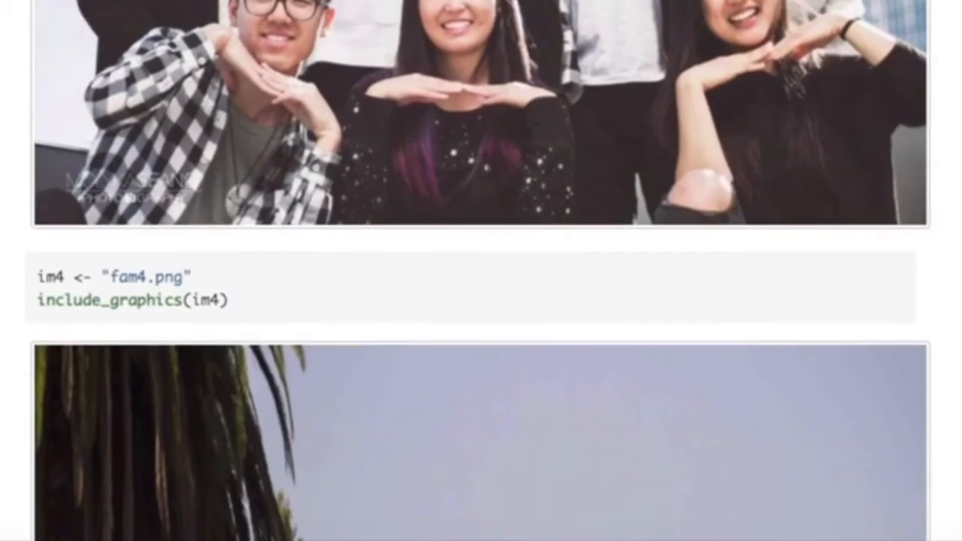
pyautogui.scroll(-3)
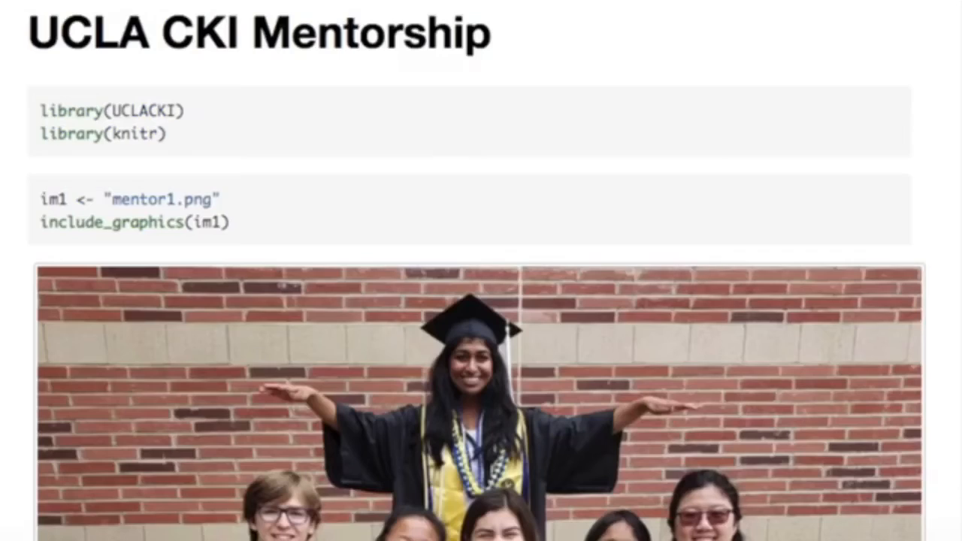
# - Scroll the knitted UCLA CKI Mentorship document down past the mentor photos to mentor3
pyautogui.scroll(-3)
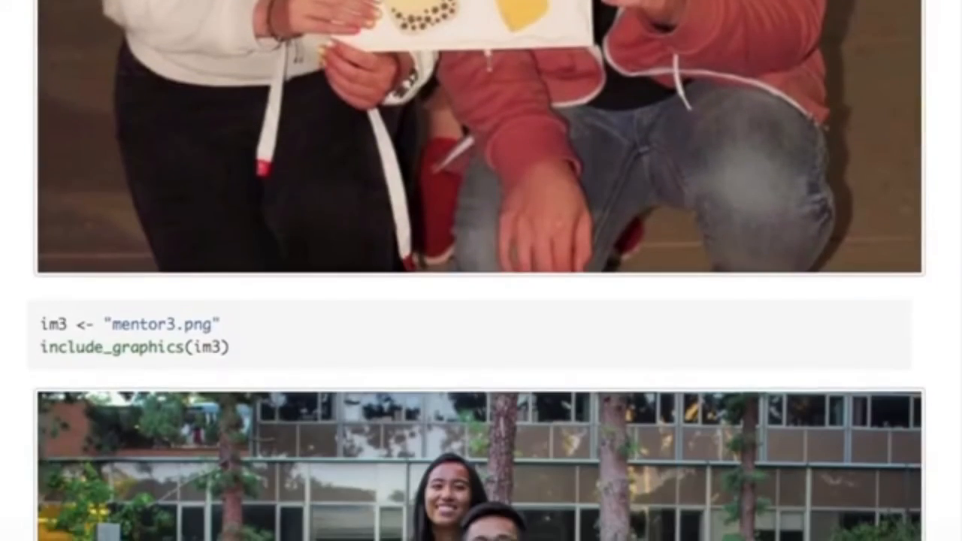